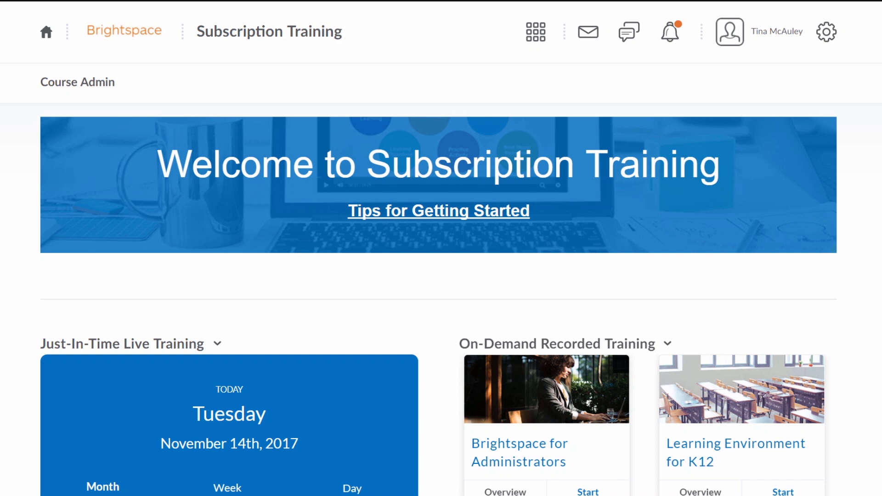
Step: Read the Learning Environment for Higher Ed overview, then start that course
scroll("down", 3)
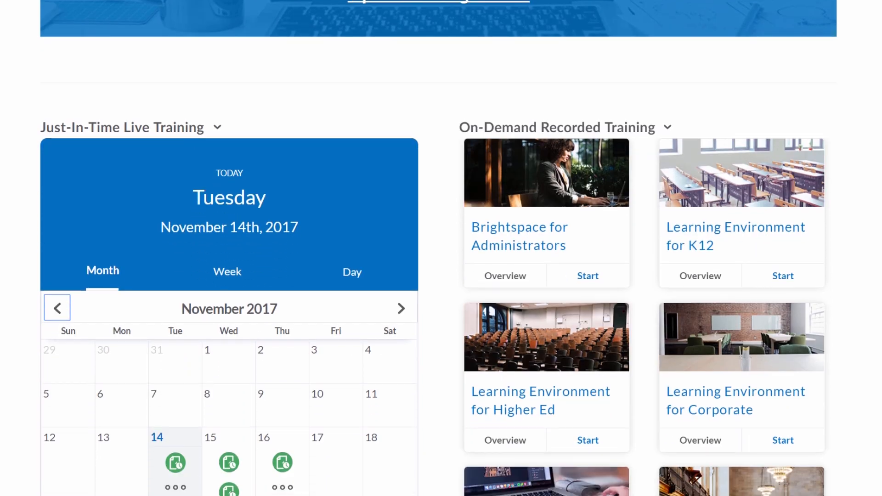
scroll("down", 3)
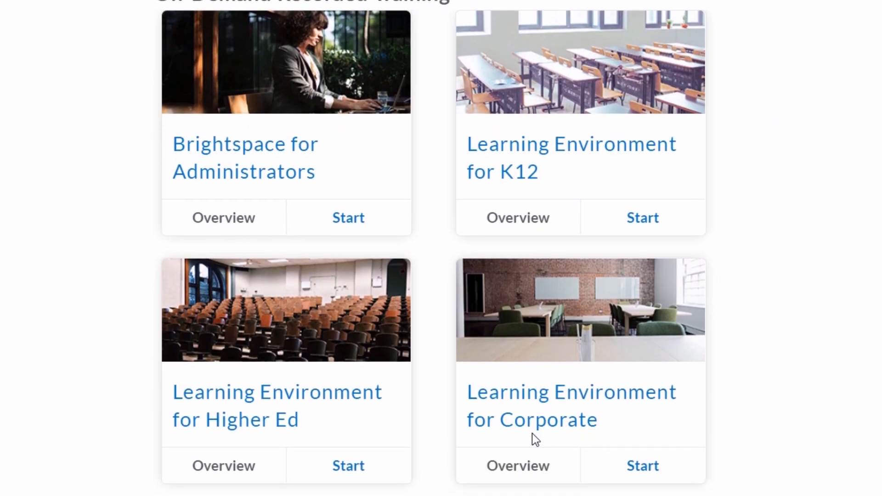
left_click(223, 465)
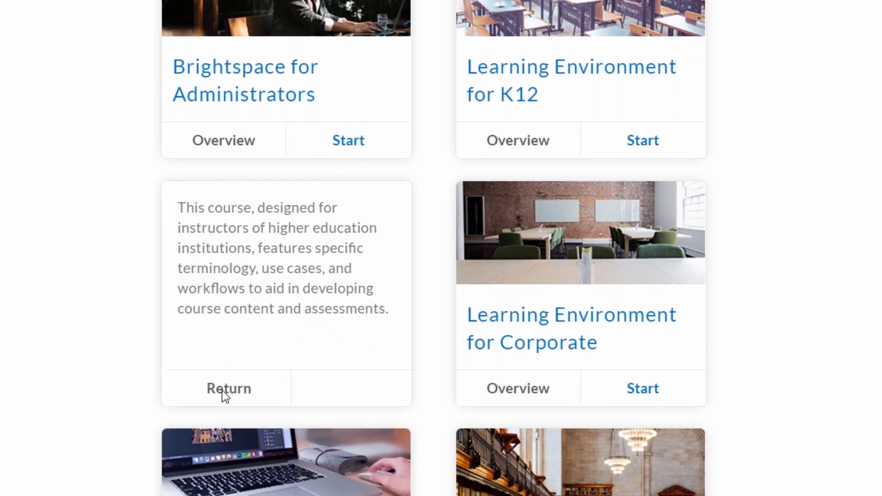
scroll("down", 3)
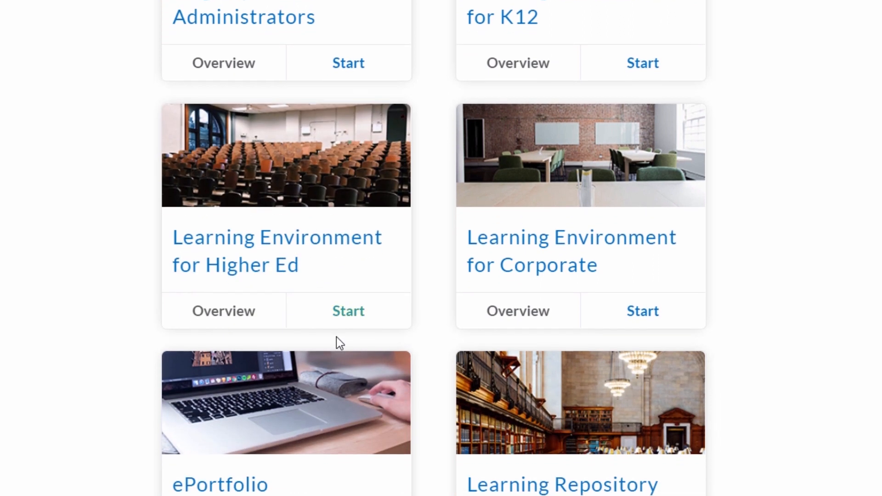
left_click(348, 311)
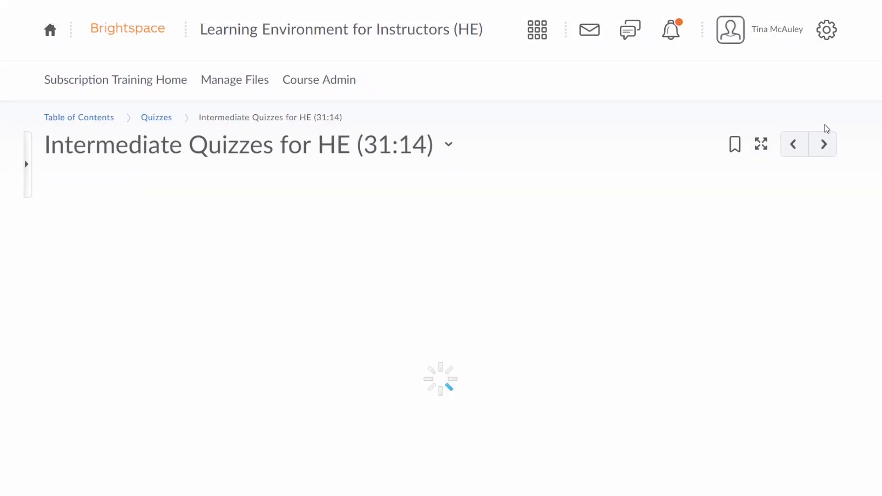
Step: View the course's Quizzes and Intelligent Agents topic session lists
left_click(823, 144)
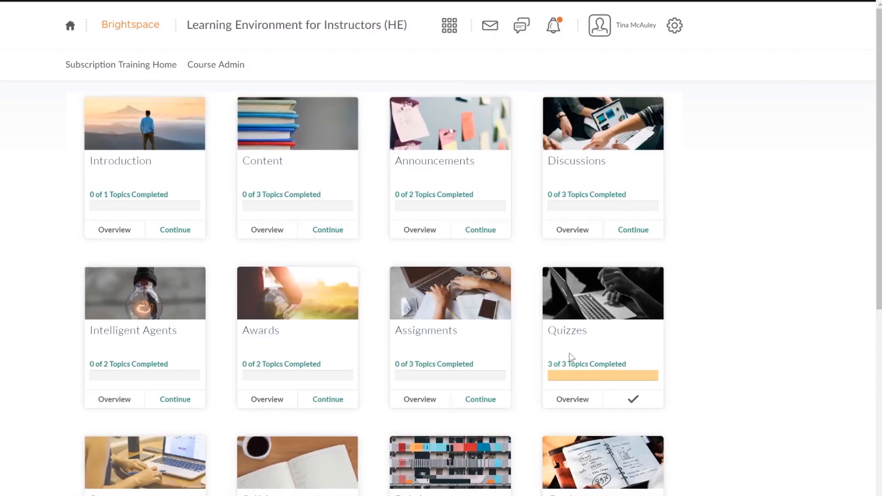
left_click(571, 399)
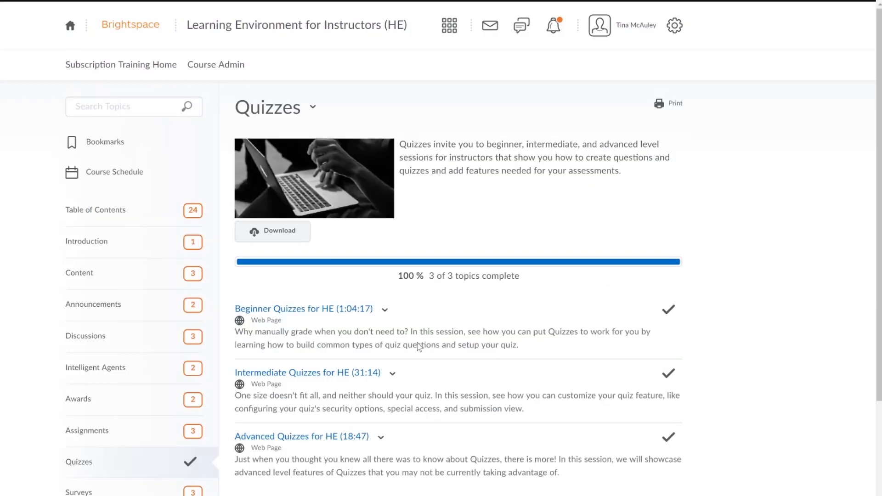
left_click(95, 367)
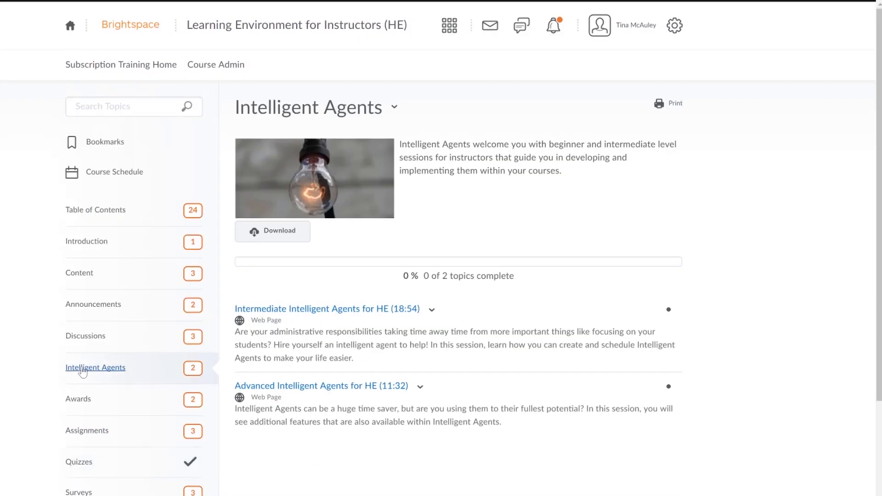
Step: View the Rubrics and Awards topic session lists
scroll("down", 3)
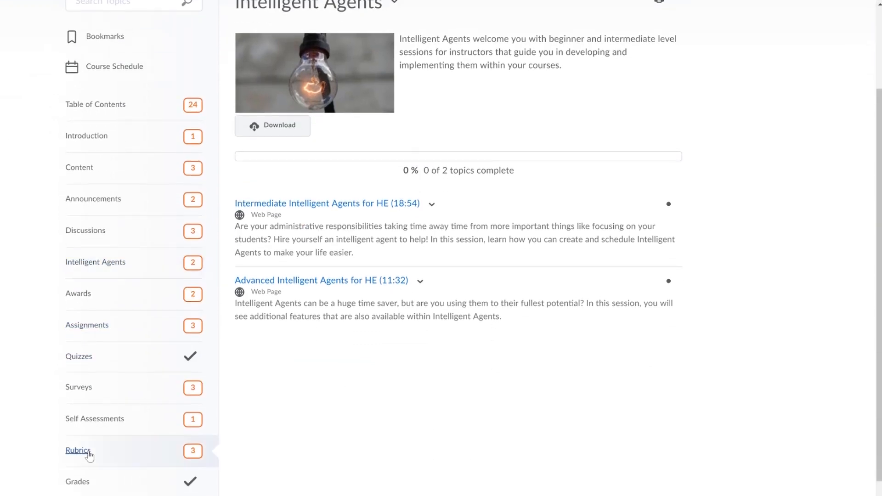
left_click(77, 450)
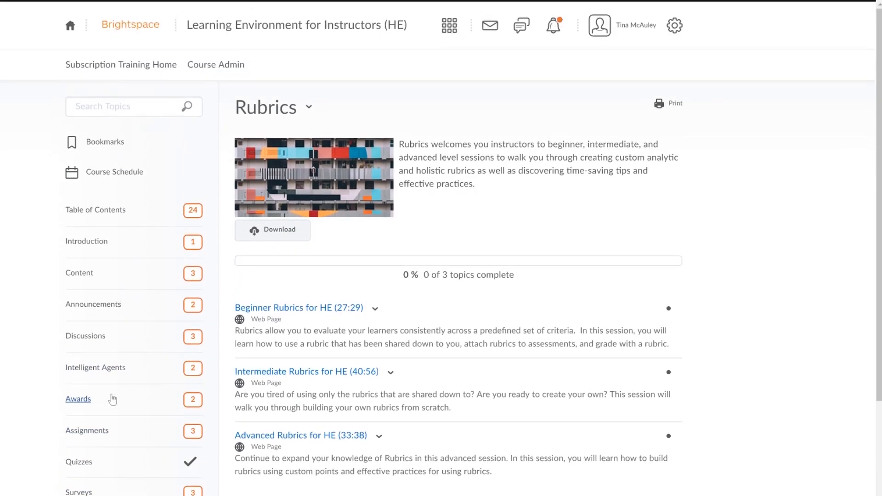
left_click(120, 65)
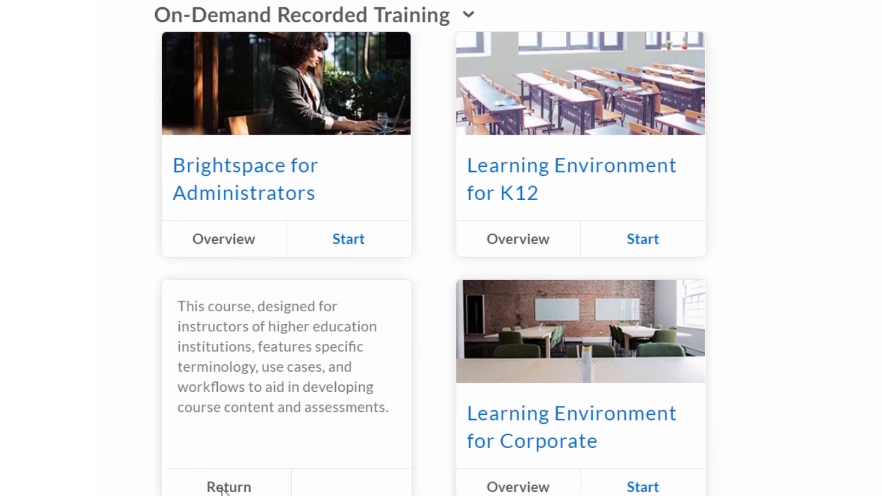
Step: From the On-Demand Recorded Training cards, start the Brightspace What's New course
scroll("down", 3)
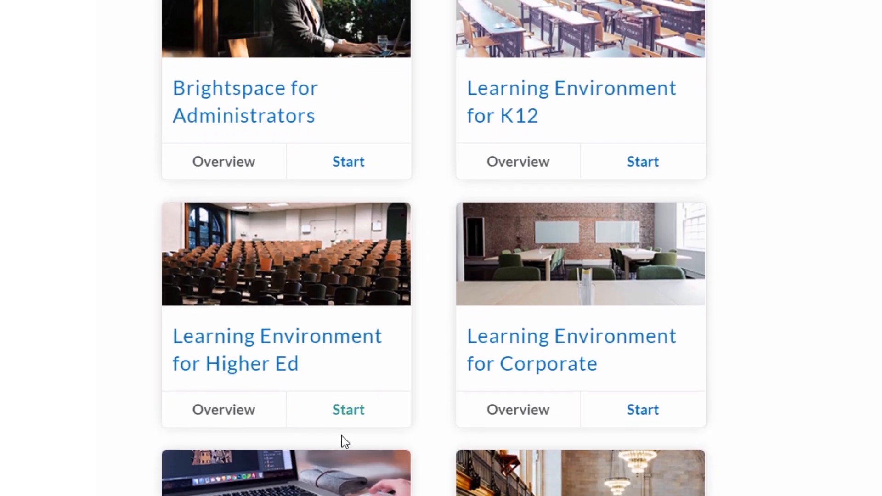
left_click(347, 409)
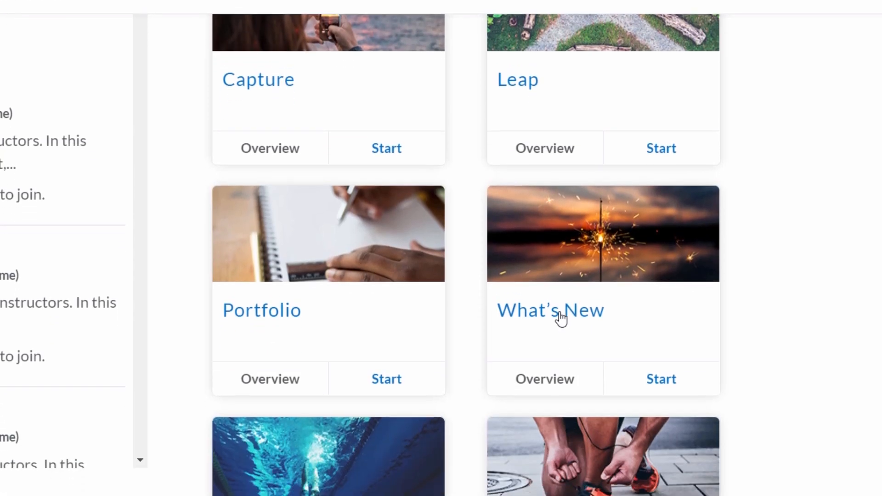
left_click(549, 310)
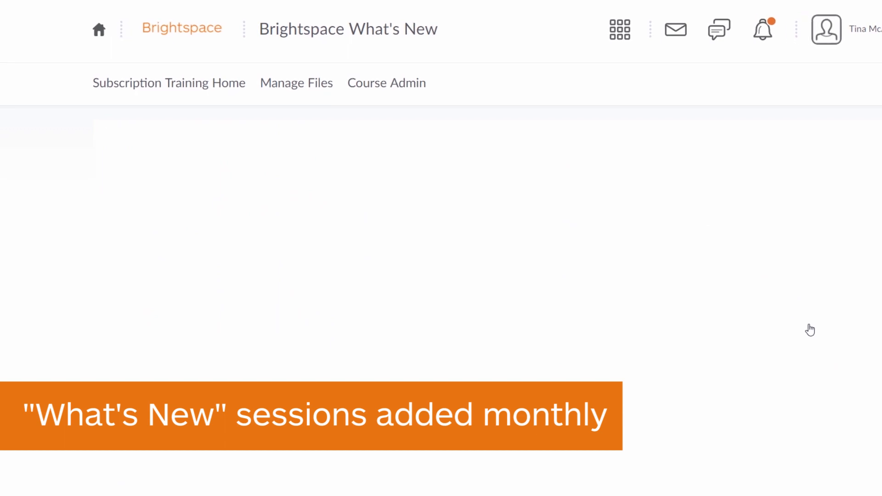